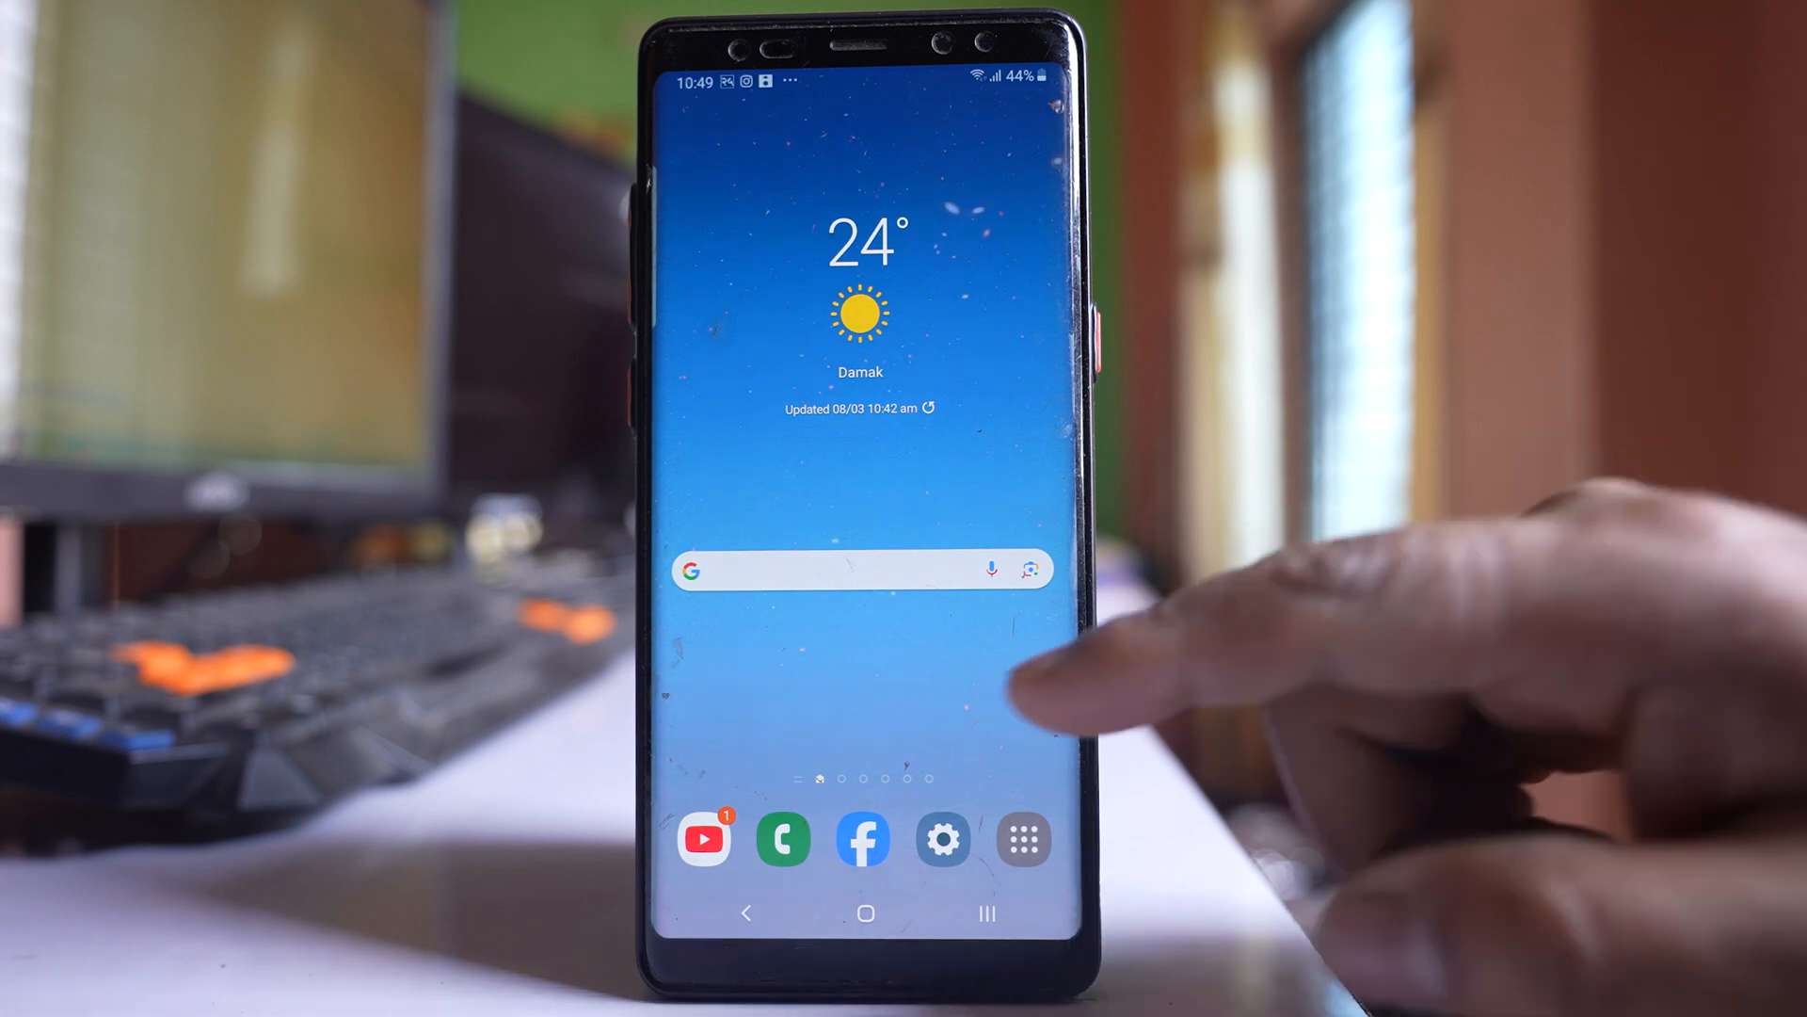
Browse the Samsung Gallery albums collection with folders like Camera, Downloads and Abc.
click(1018, 838)
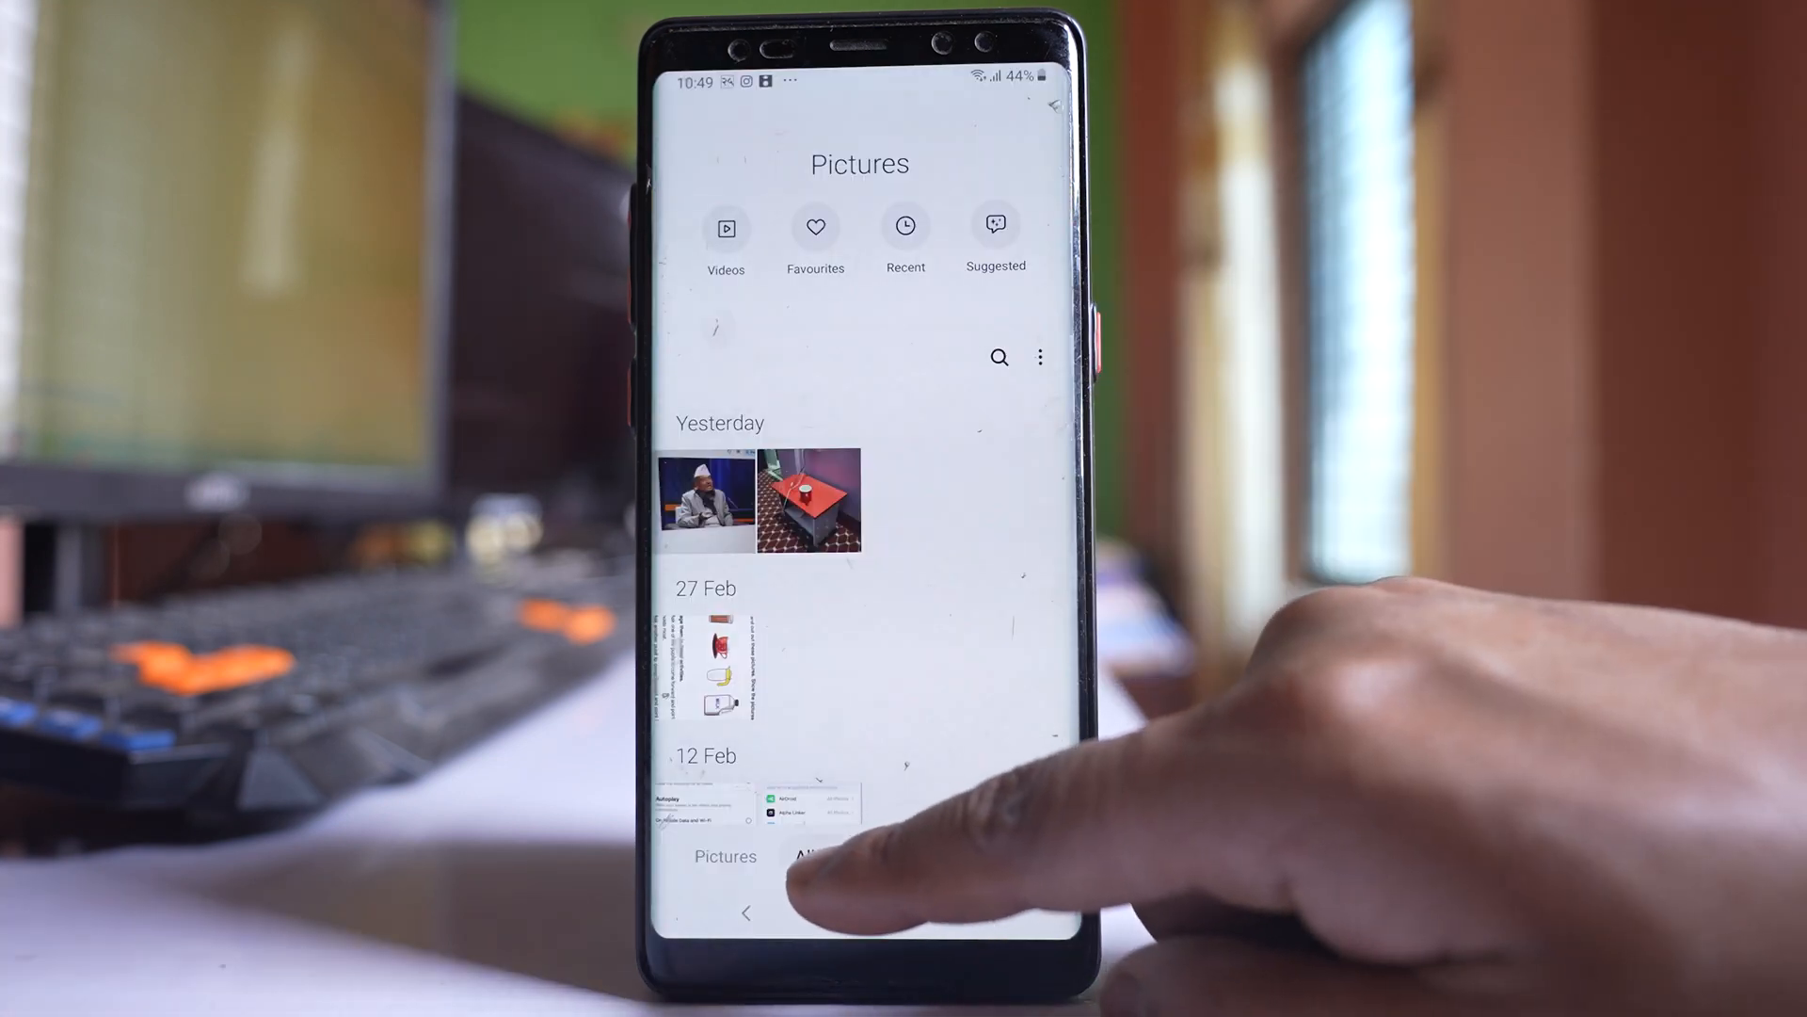
click(822, 857)
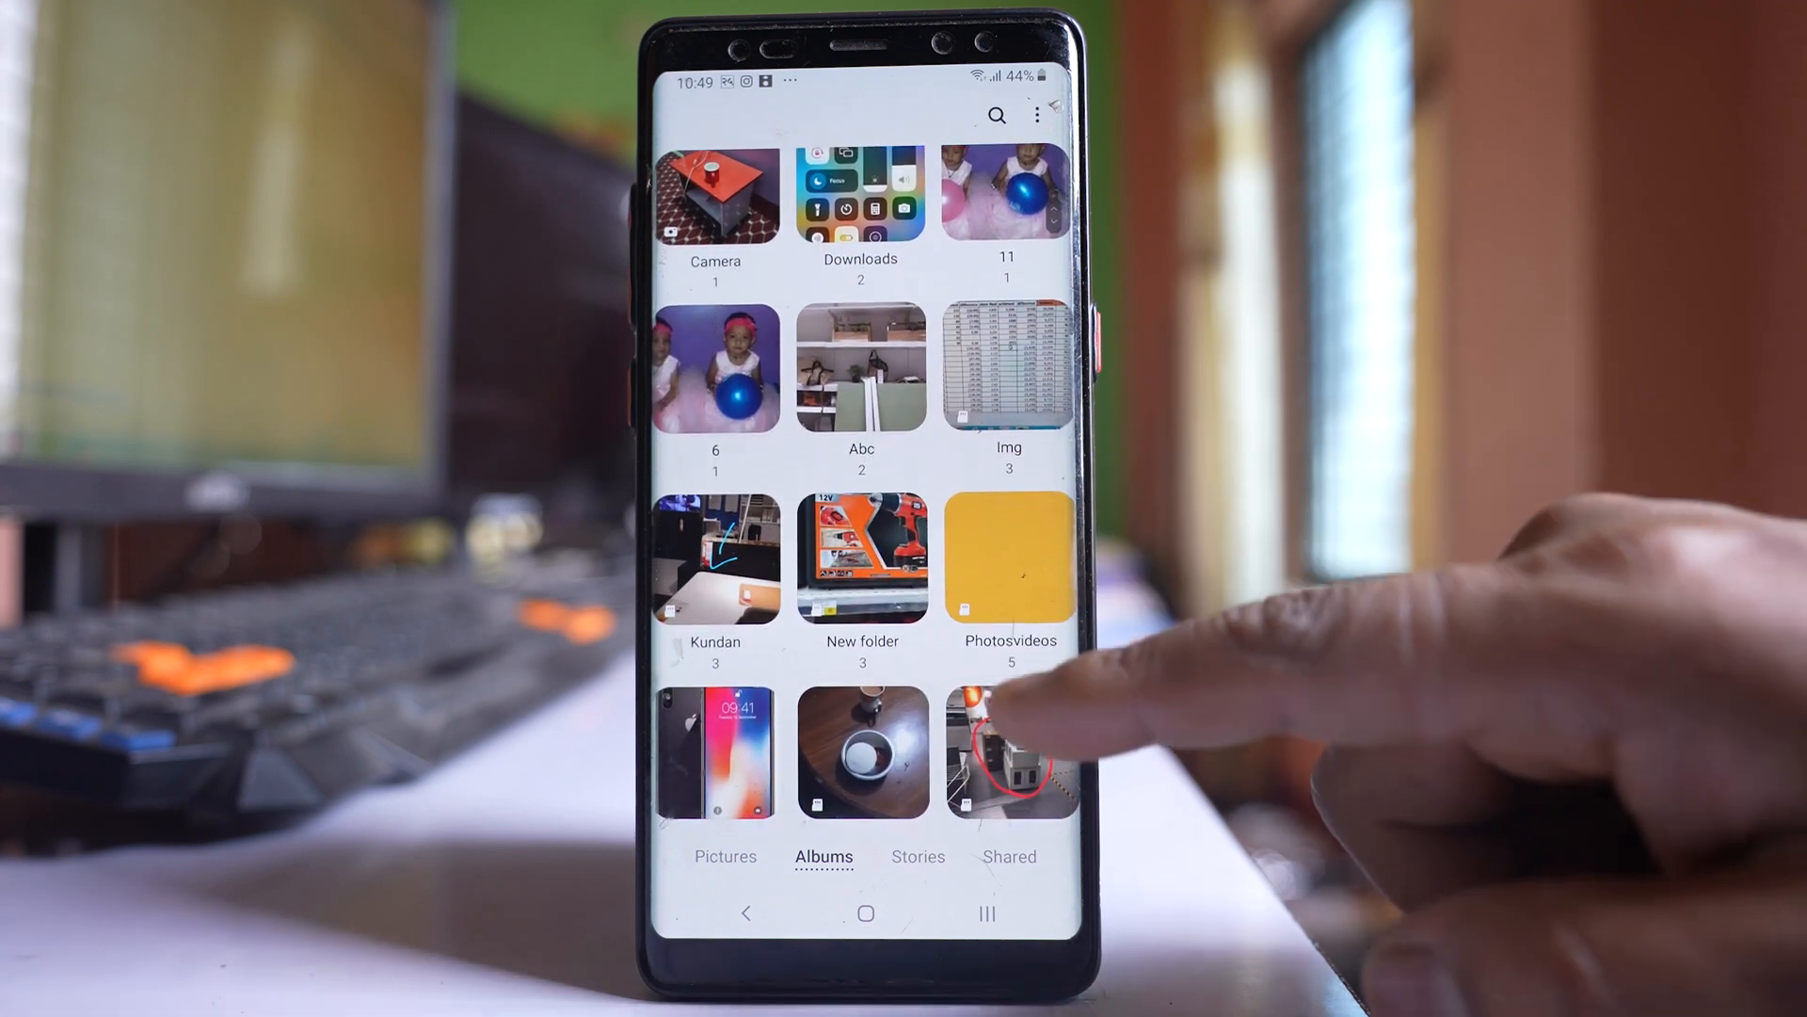
scroll(down, 3)
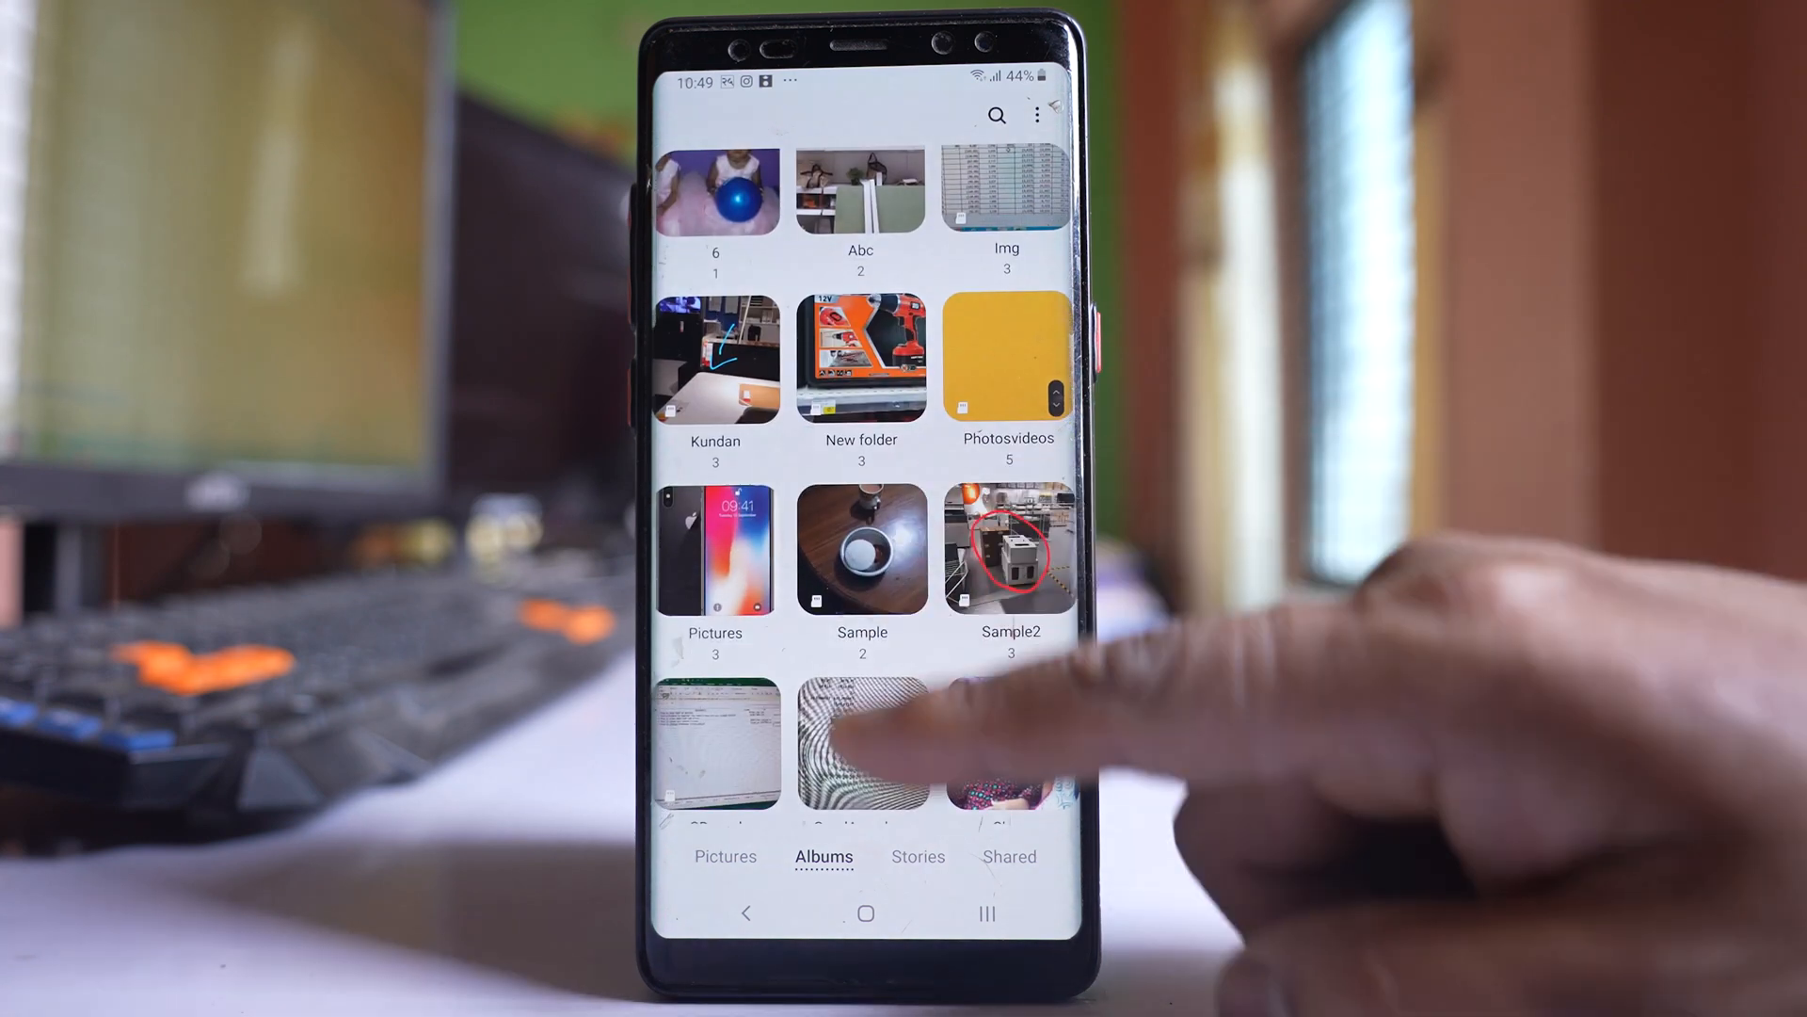
scroll(down, 3)
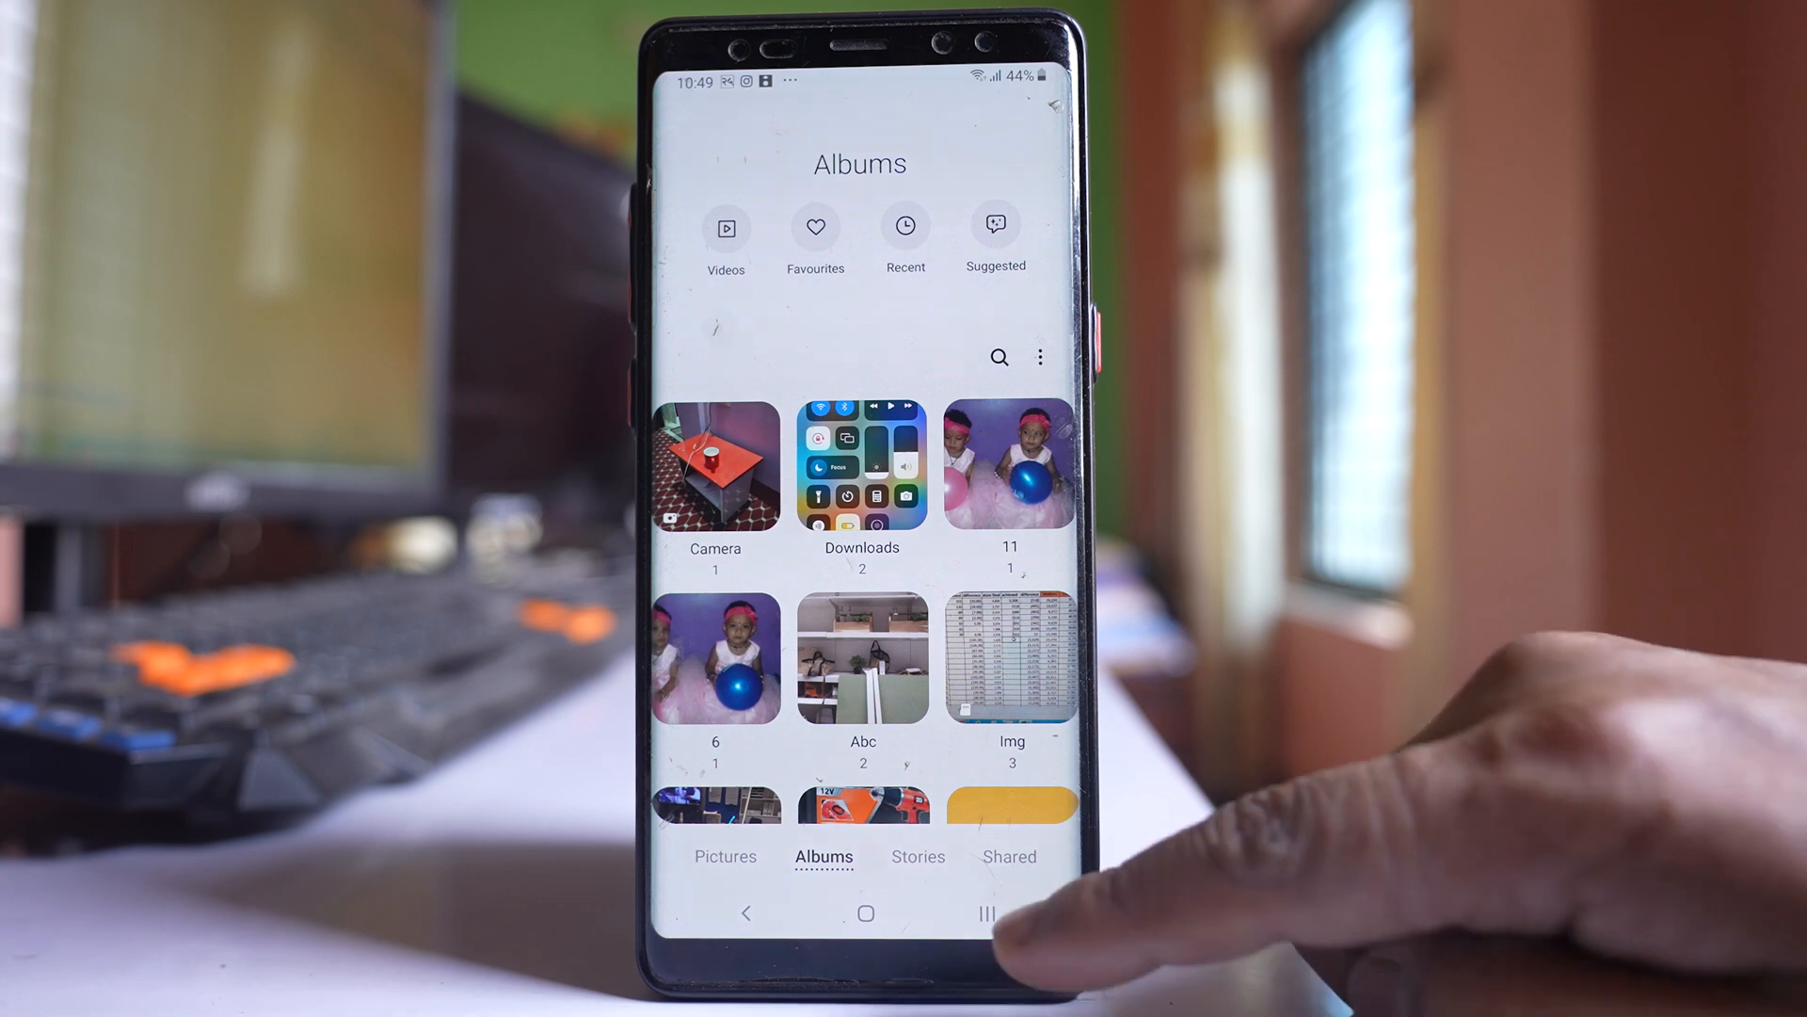
Switch to Google Photos and bring up the account panel from the profile avatar.
click(866, 911)
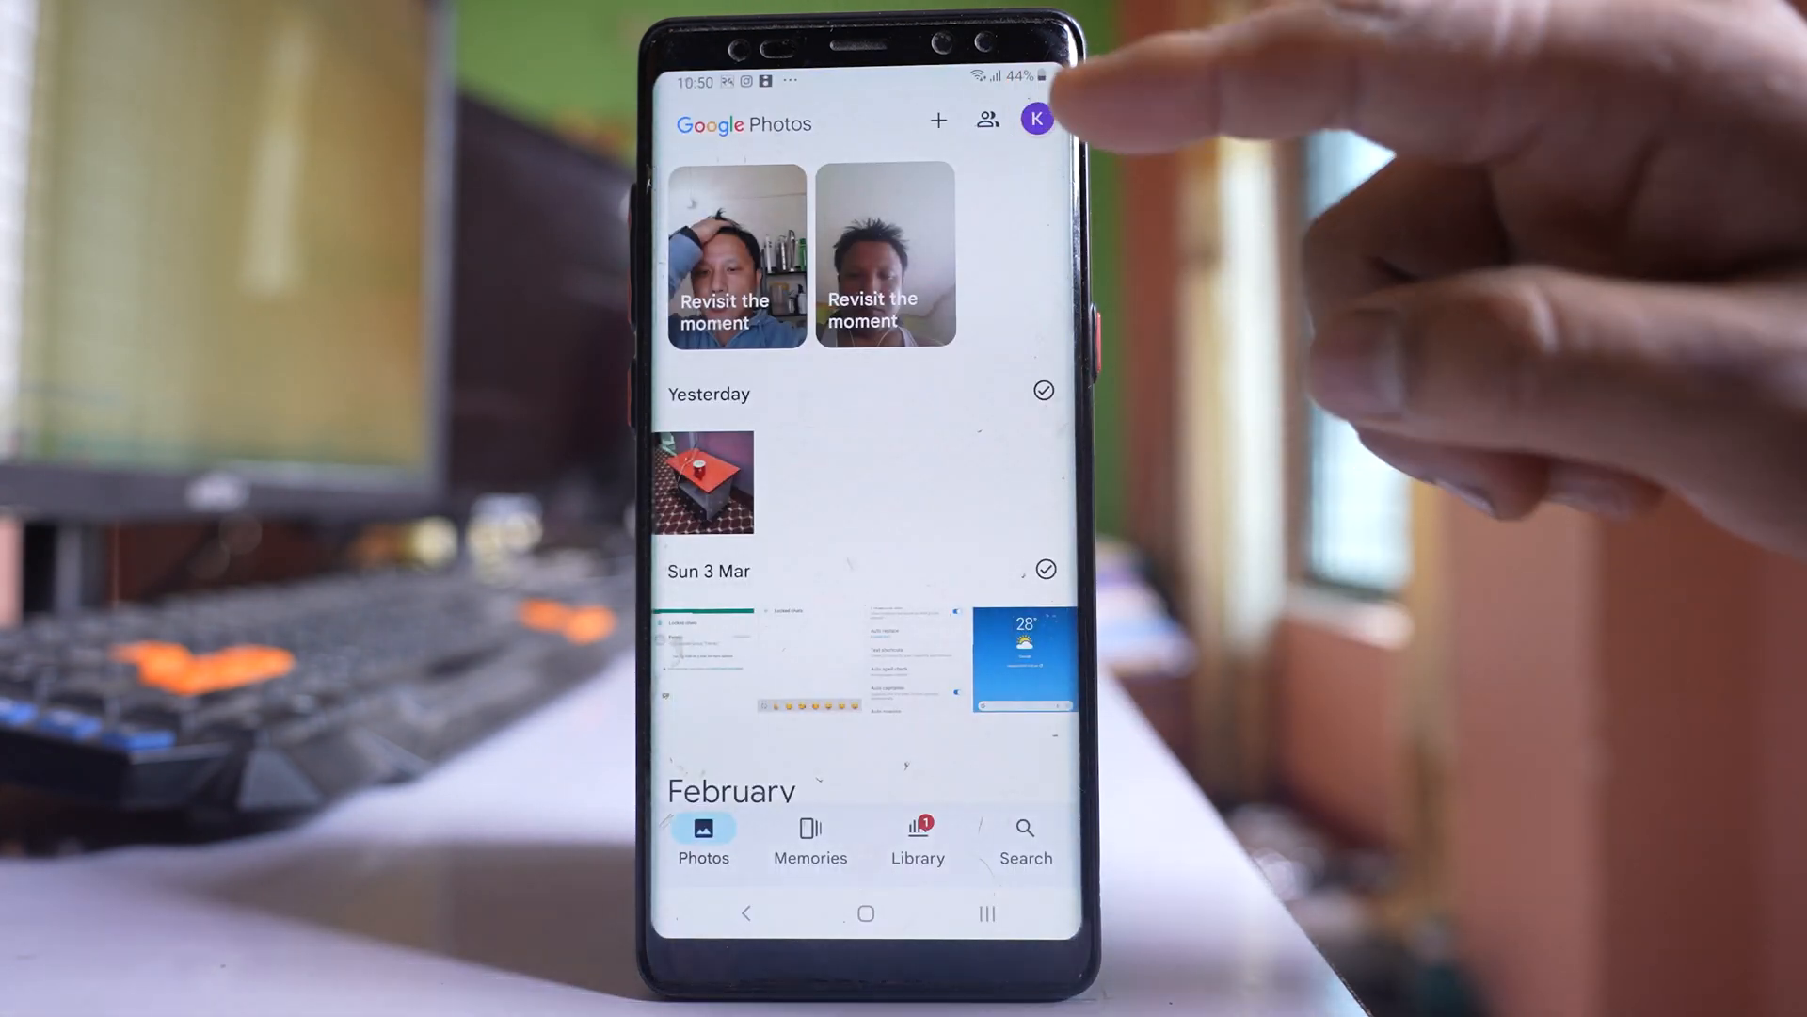
click(1035, 120)
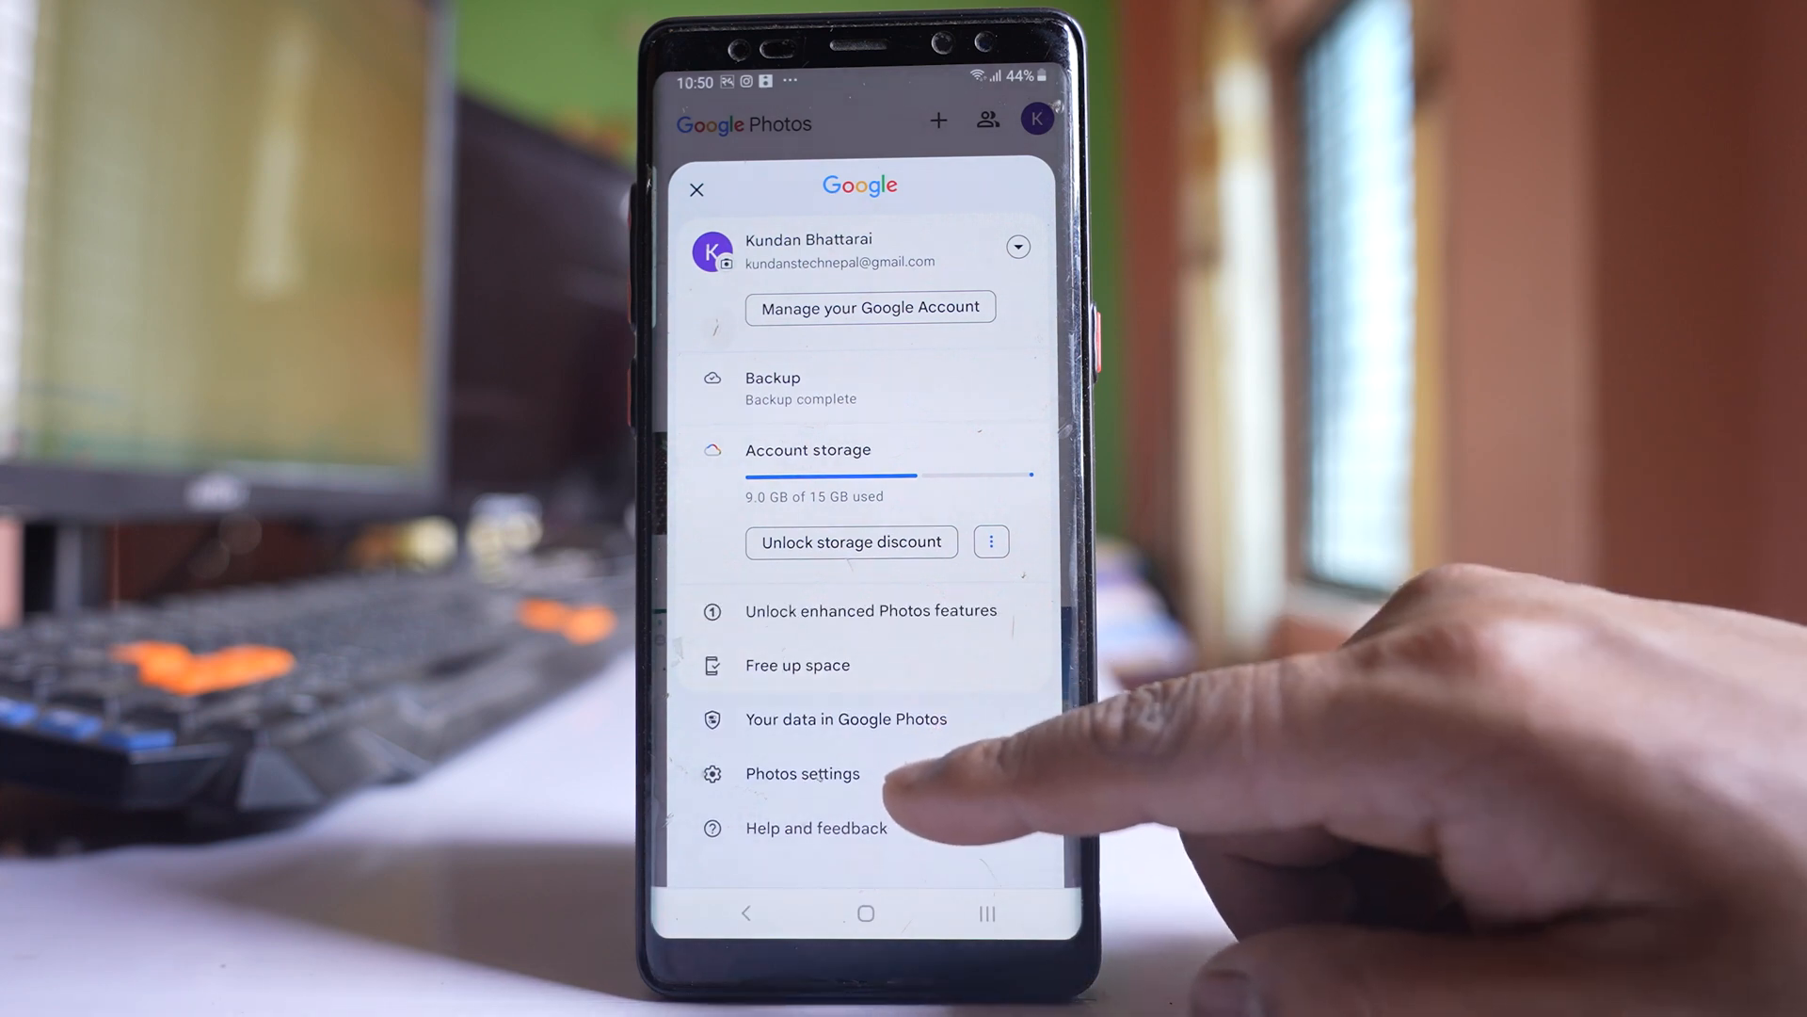
Go to the Backup settings showing 9.0 GB of 15 GB used and no device folders backed up.
click(804, 774)
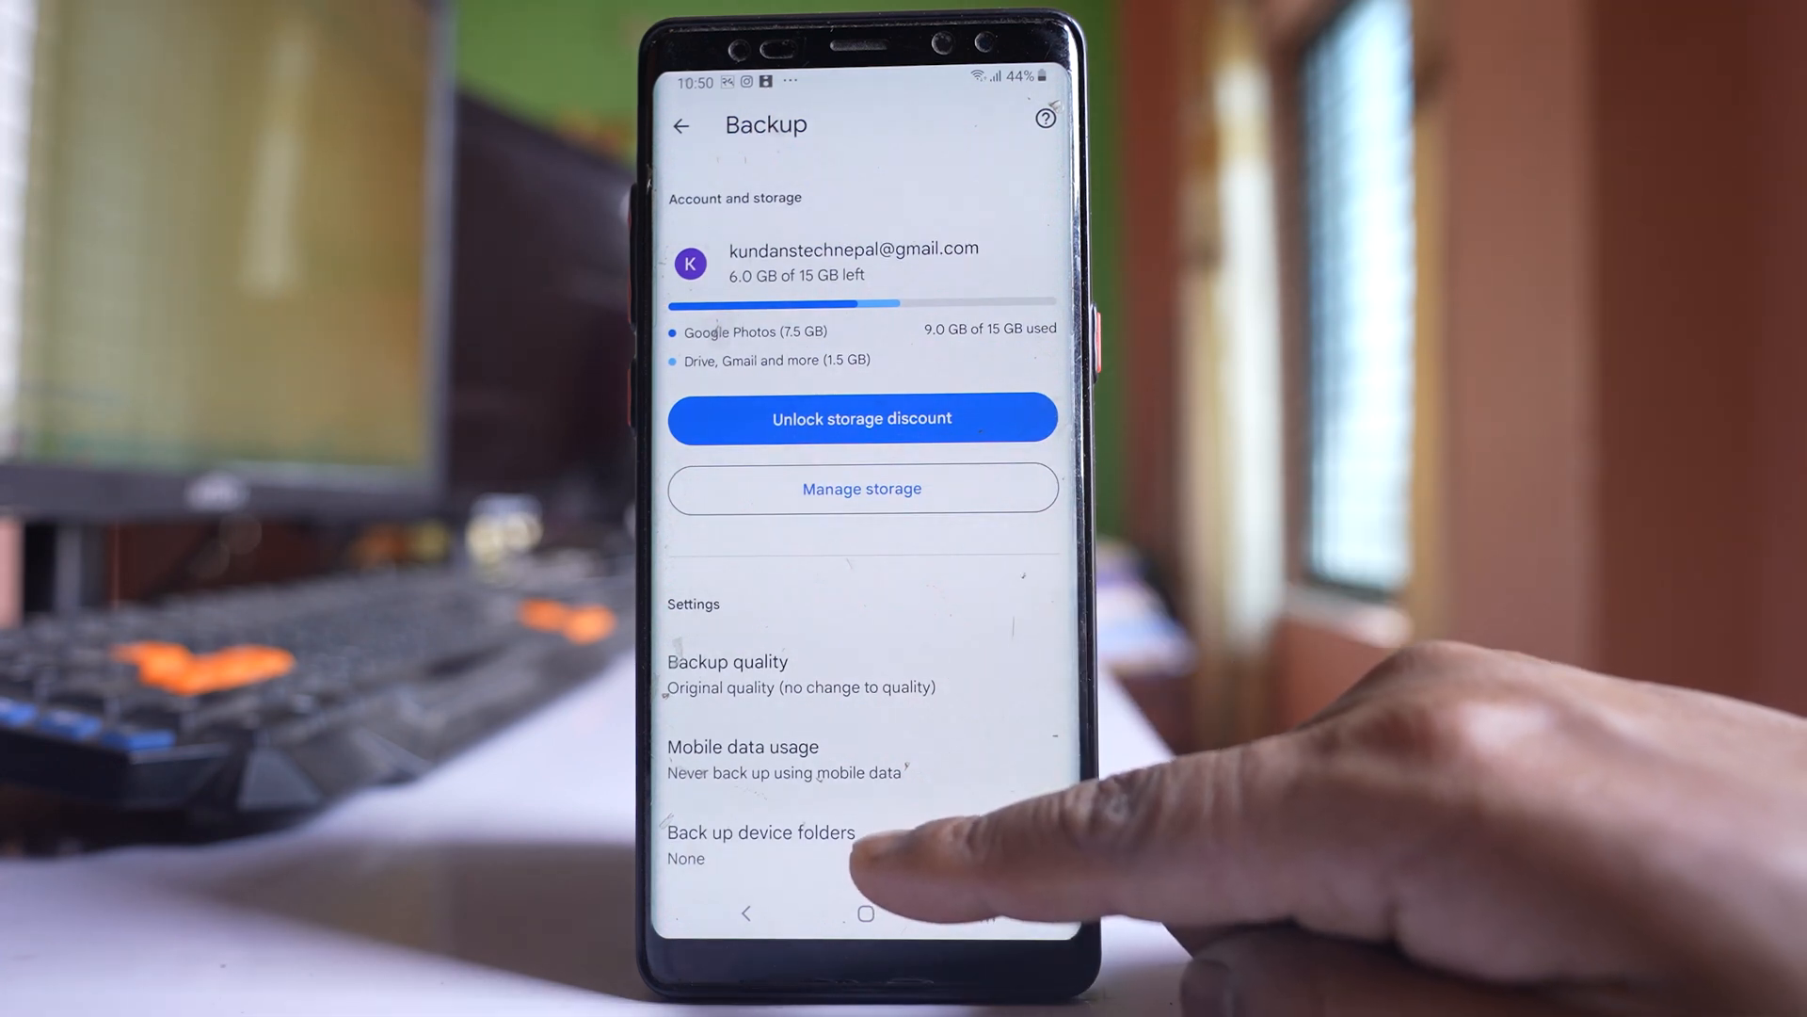
Enable backup for the WhatsApp device folder, leaving the other folders off.
click(758, 830)
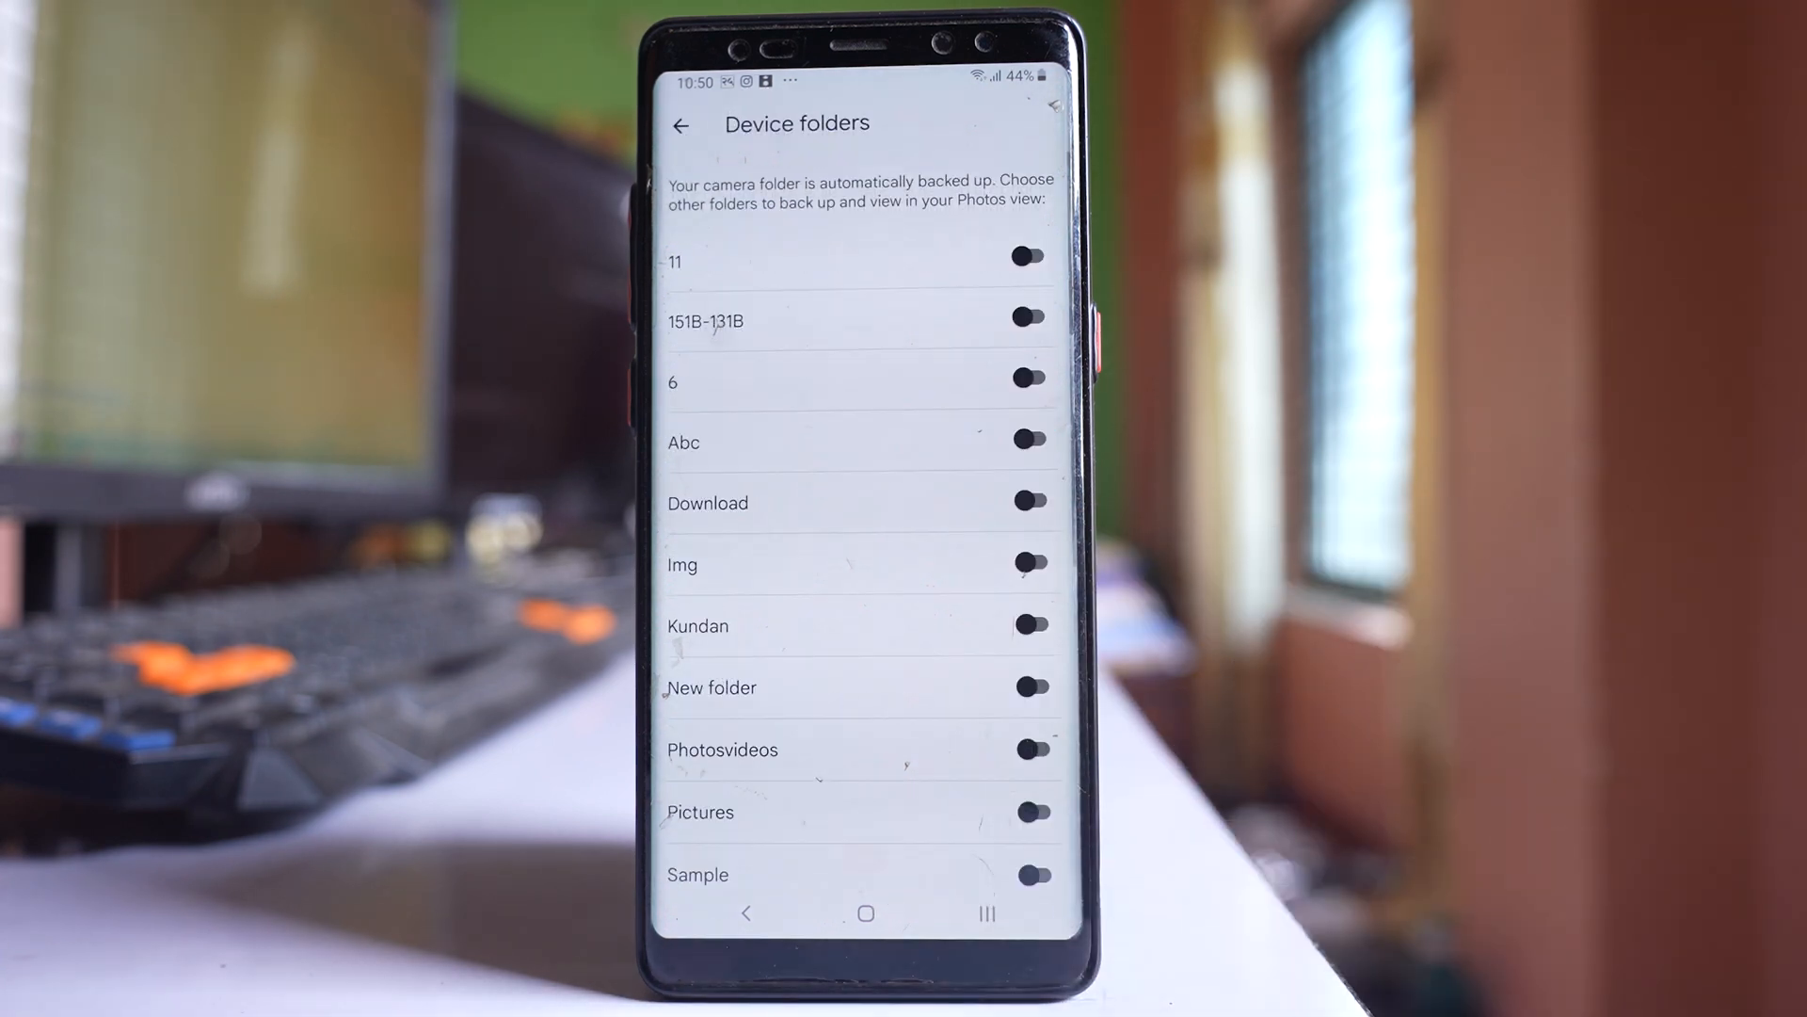
scroll(down, 3)
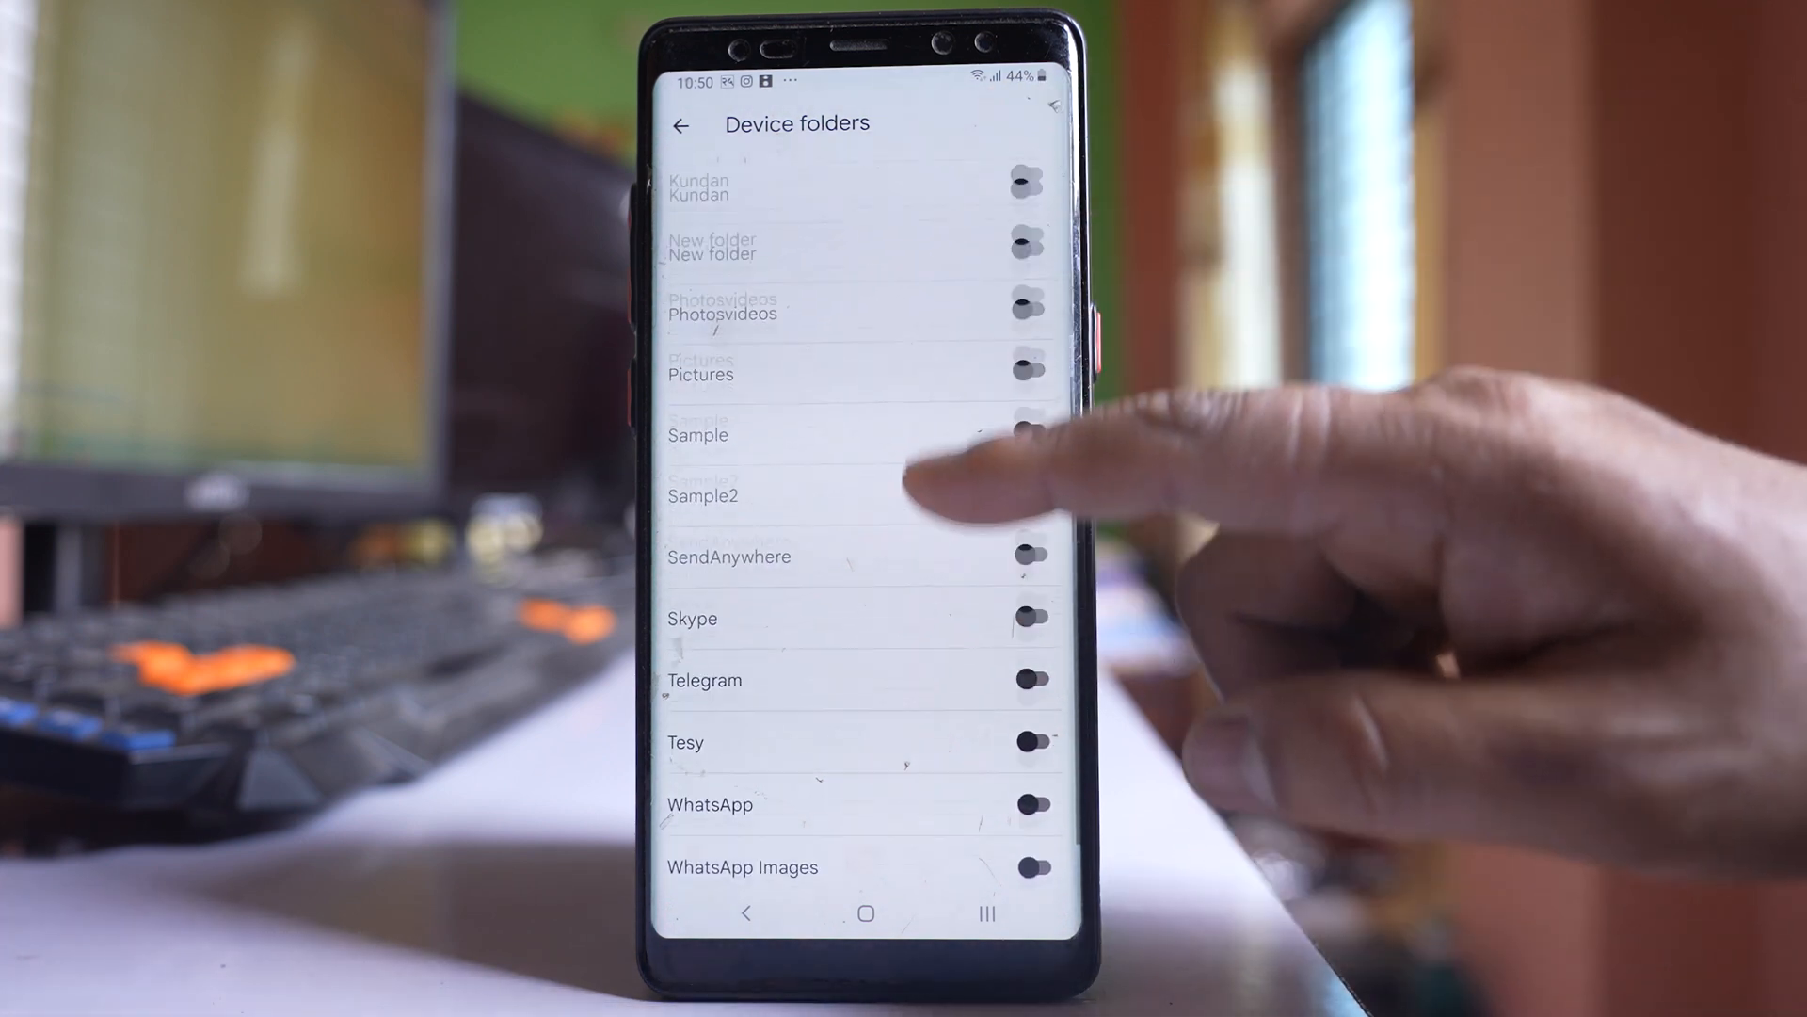
scroll(down, 3)
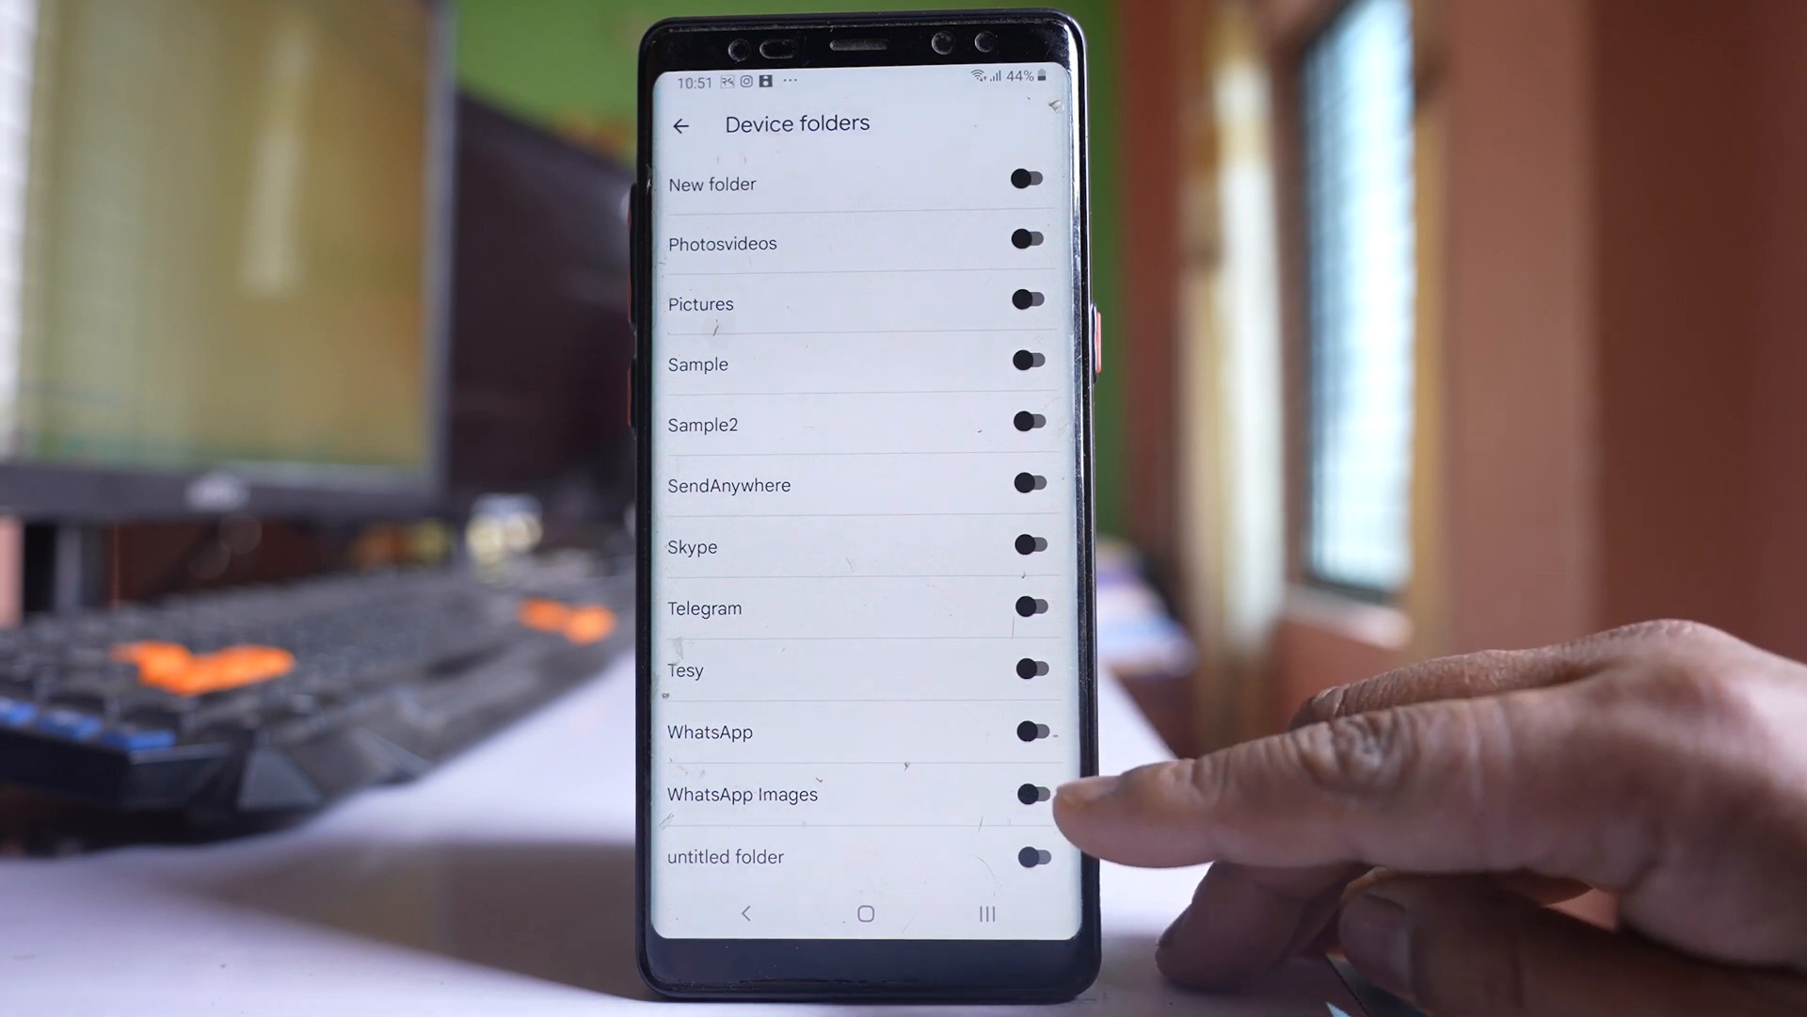
click(1030, 731)
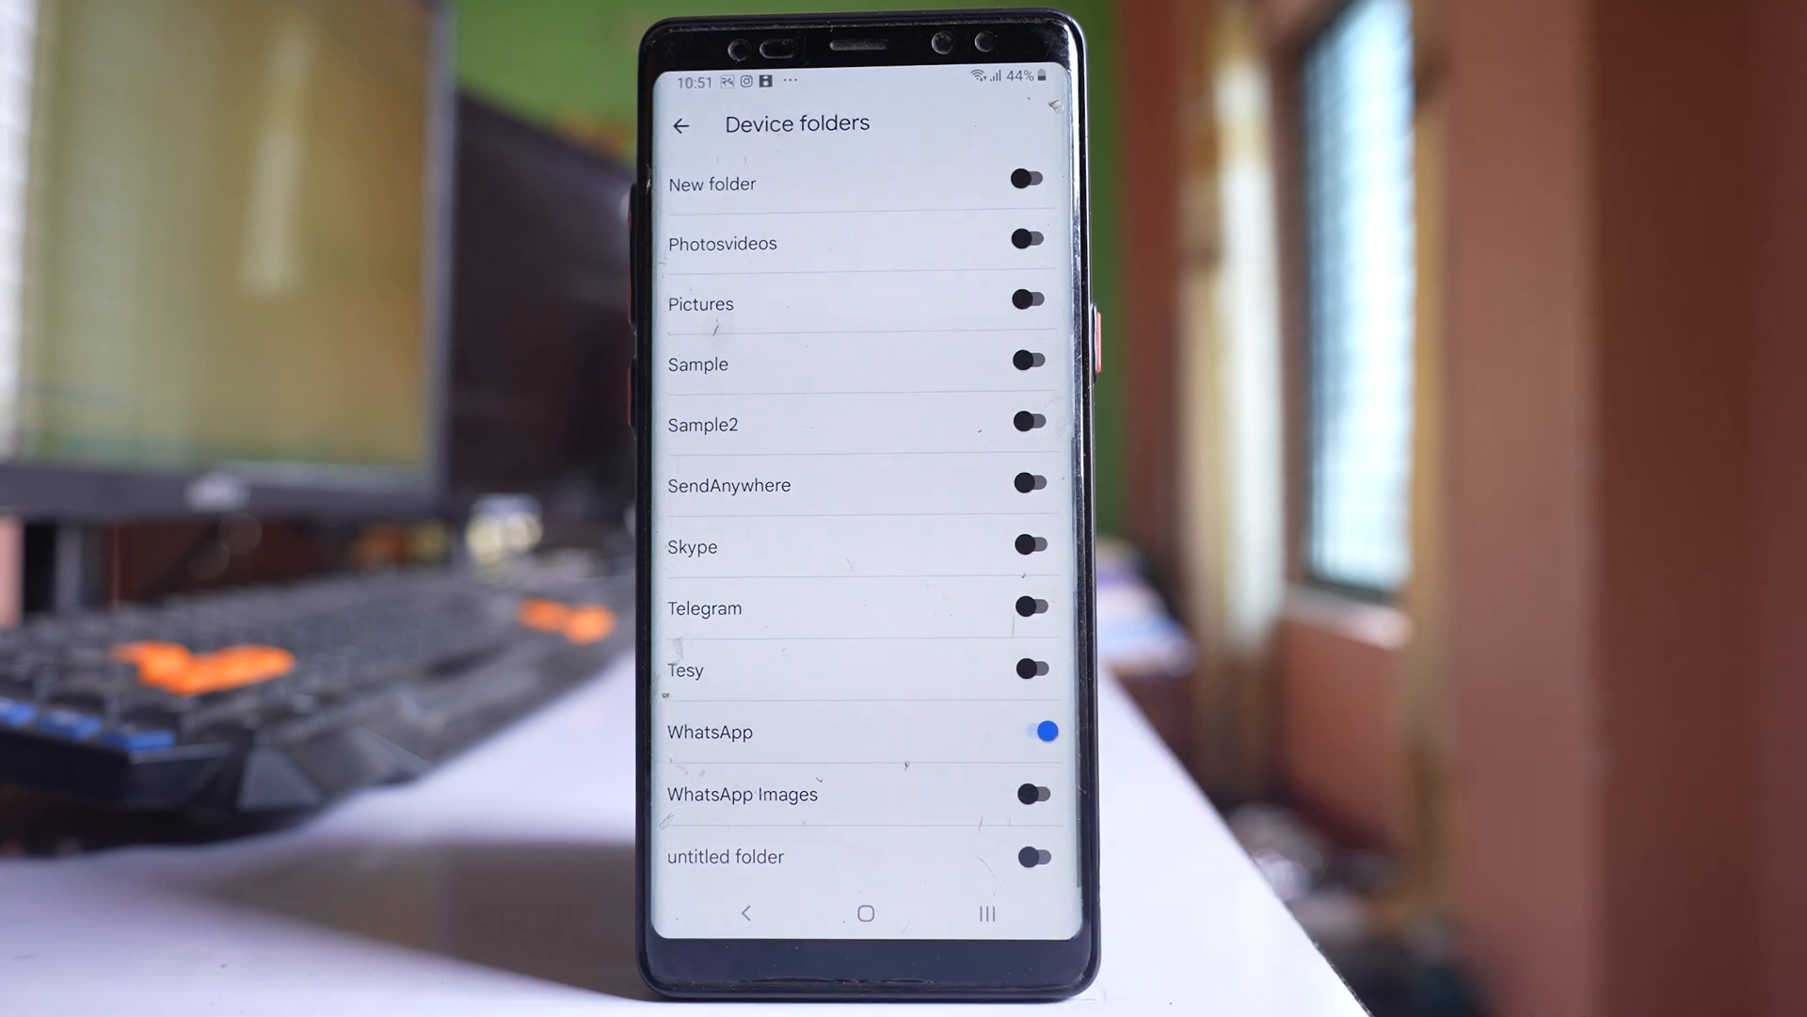